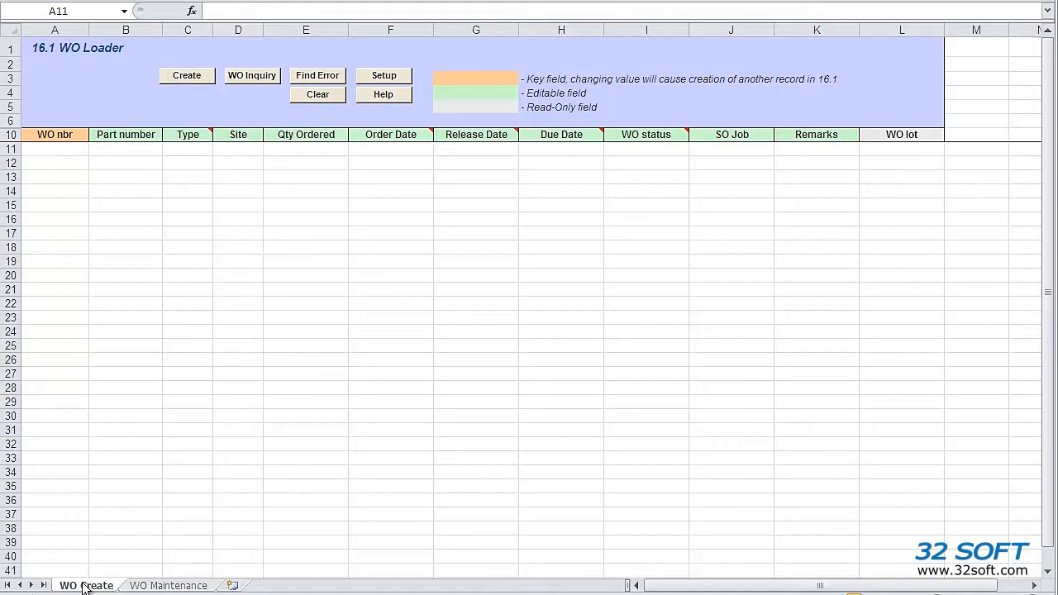
# - Point the WO Loader at the TEST database through Setup and confirm the selection
pyautogui.click(383, 76)
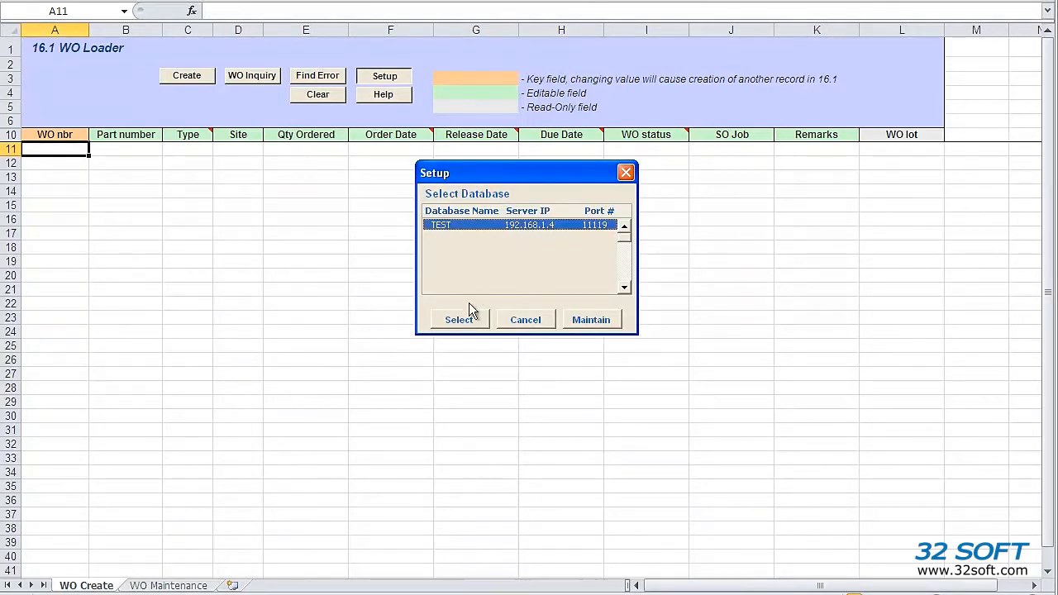
pyautogui.click(460, 321)
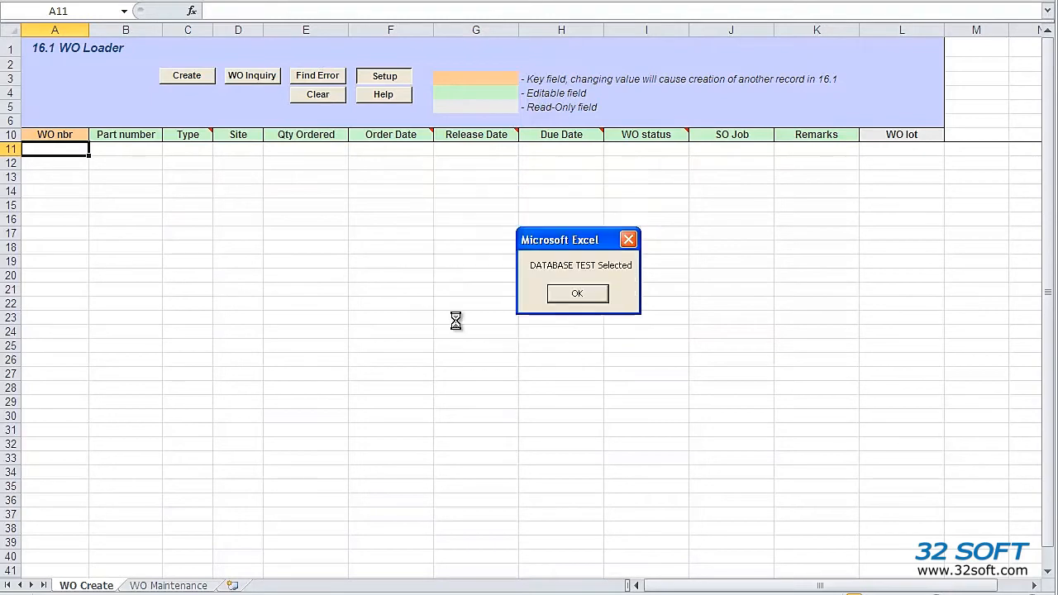
pyautogui.click(577, 294)
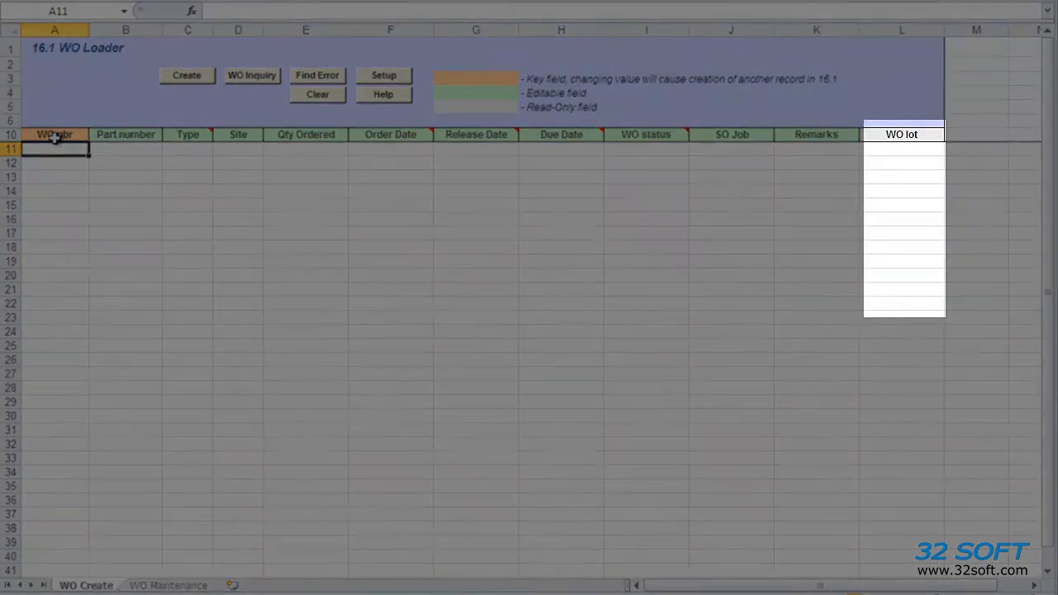
pyautogui.moveTo(86, 133)
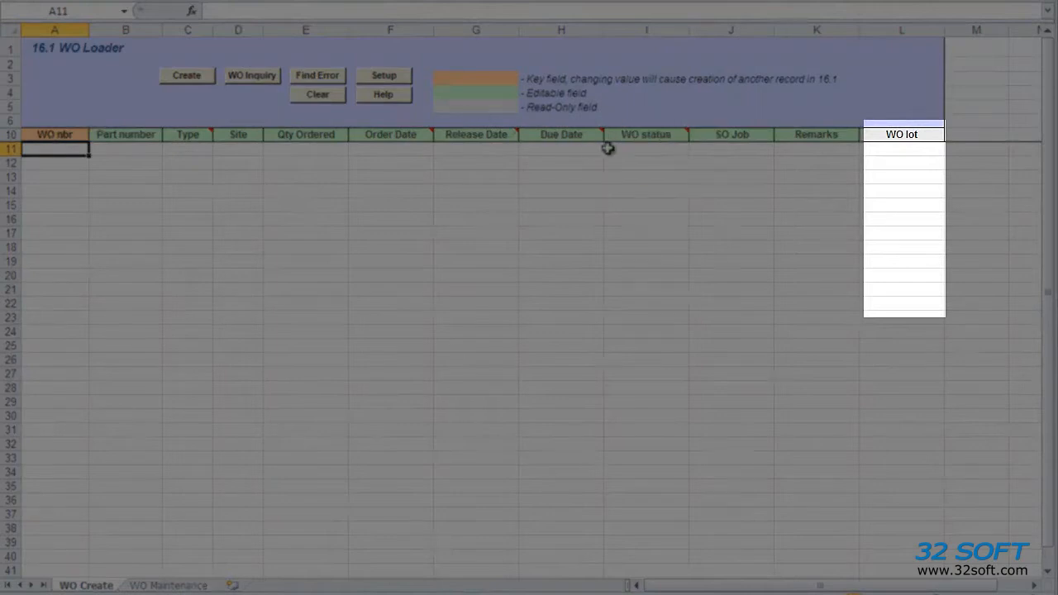
pyautogui.moveTo(506, 170)
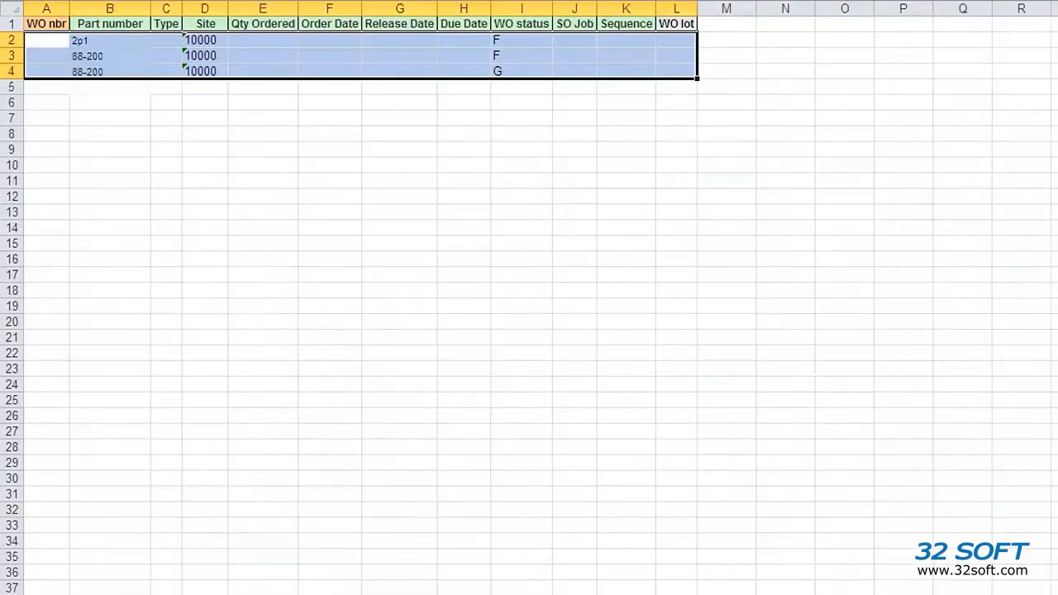
pyautogui.moveTo(258, 317)
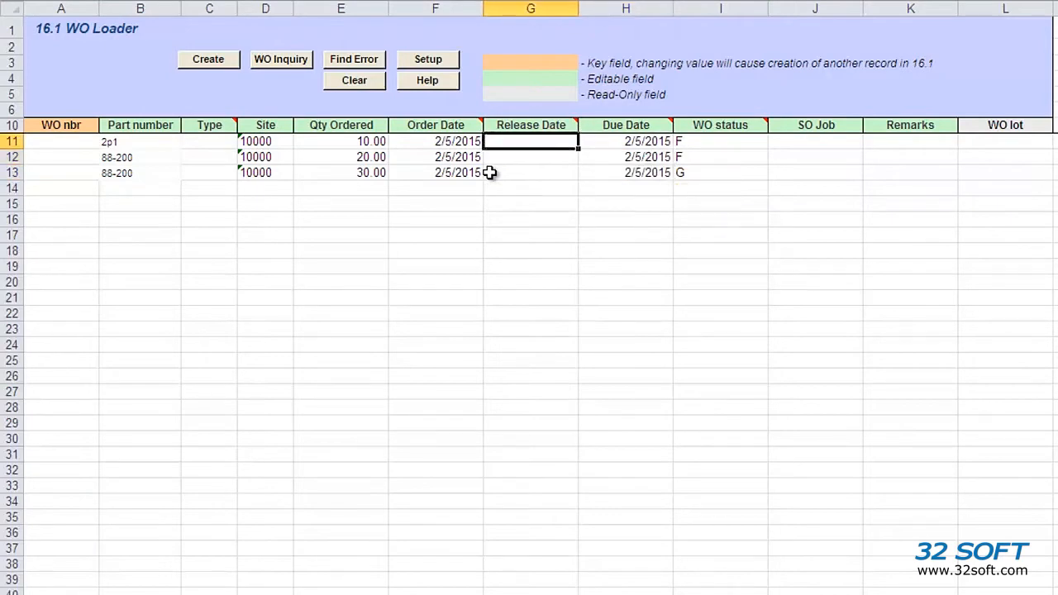
# - Deselect the three pasted work order rows on the WO Create sheet
pyautogui.click(62, 140)
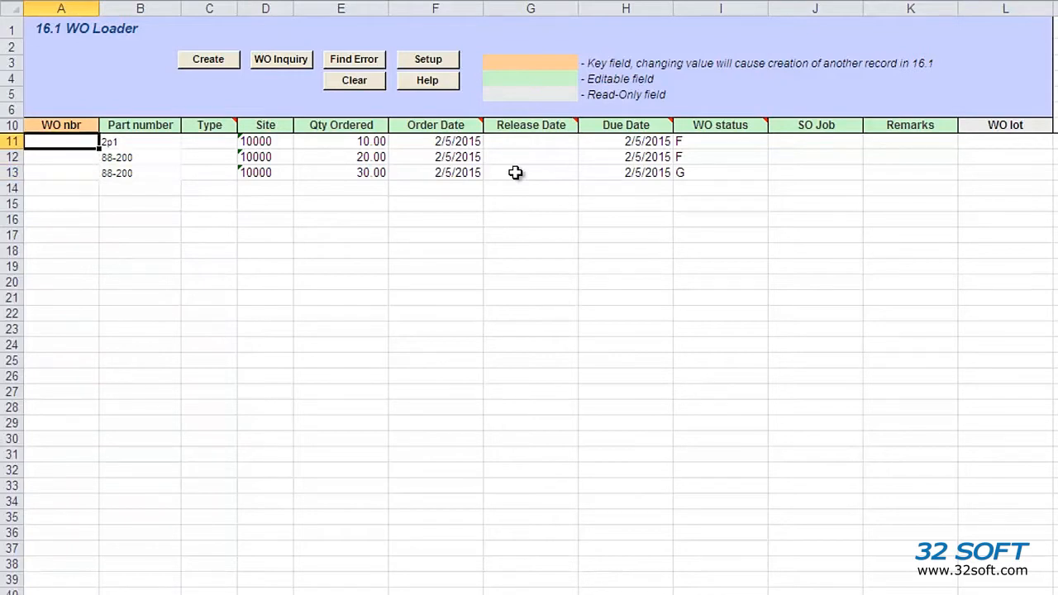
pyautogui.moveTo(579, 126)
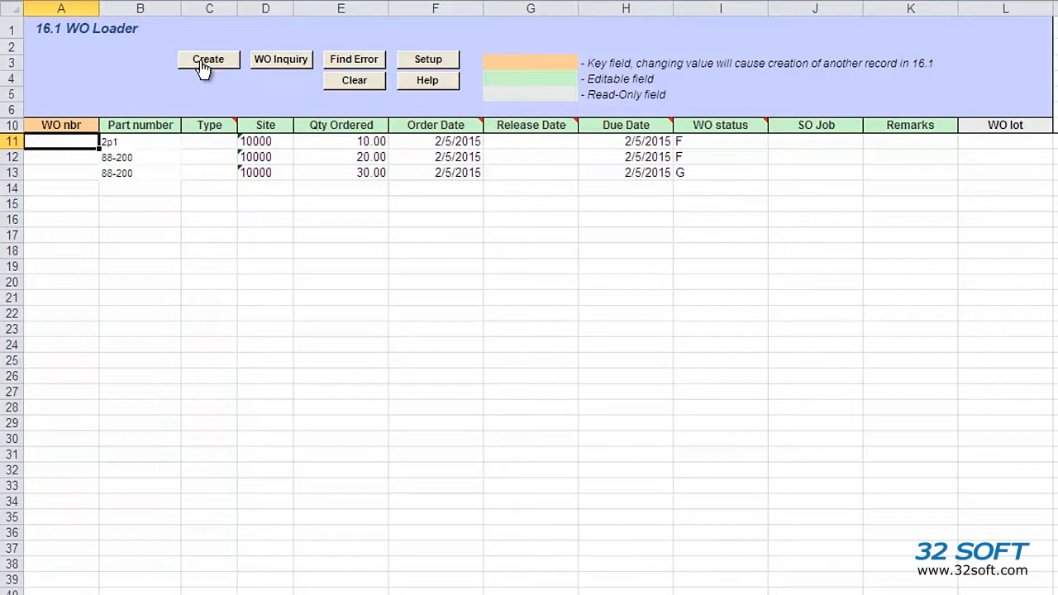
# - Run Create, log in to QAD as user 'mfg' and let validation run on rows 11–13
pyautogui.click(208, 59)
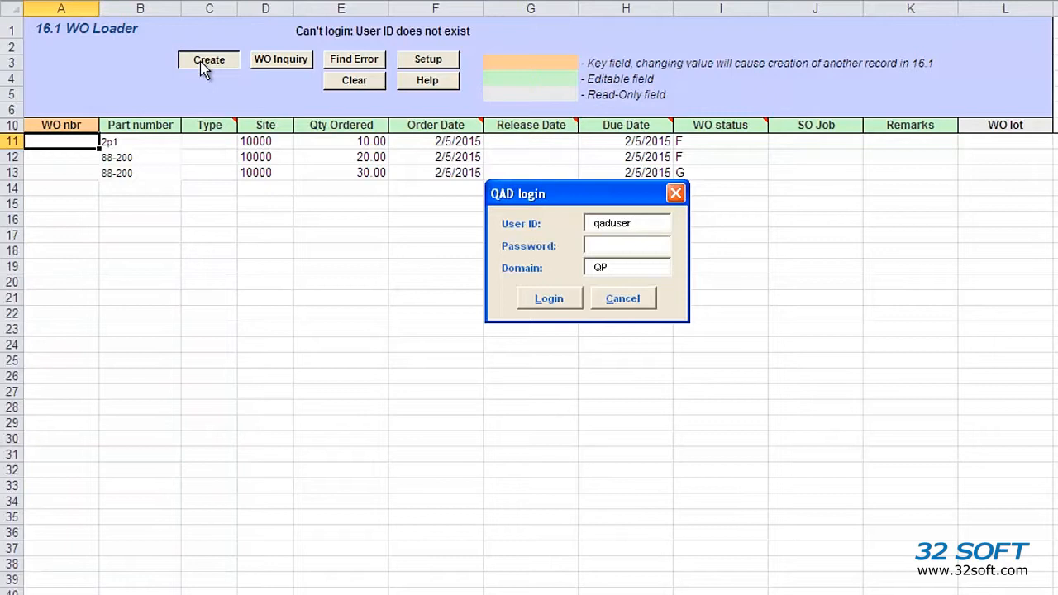
pyautogui.click(627, 223)
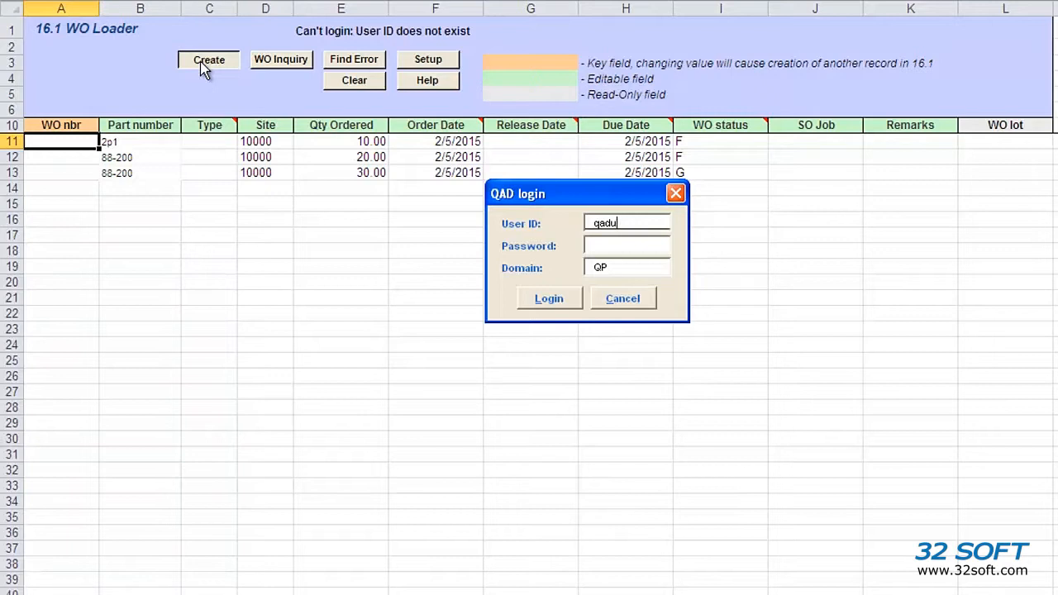
pyautogui.write('mfg')
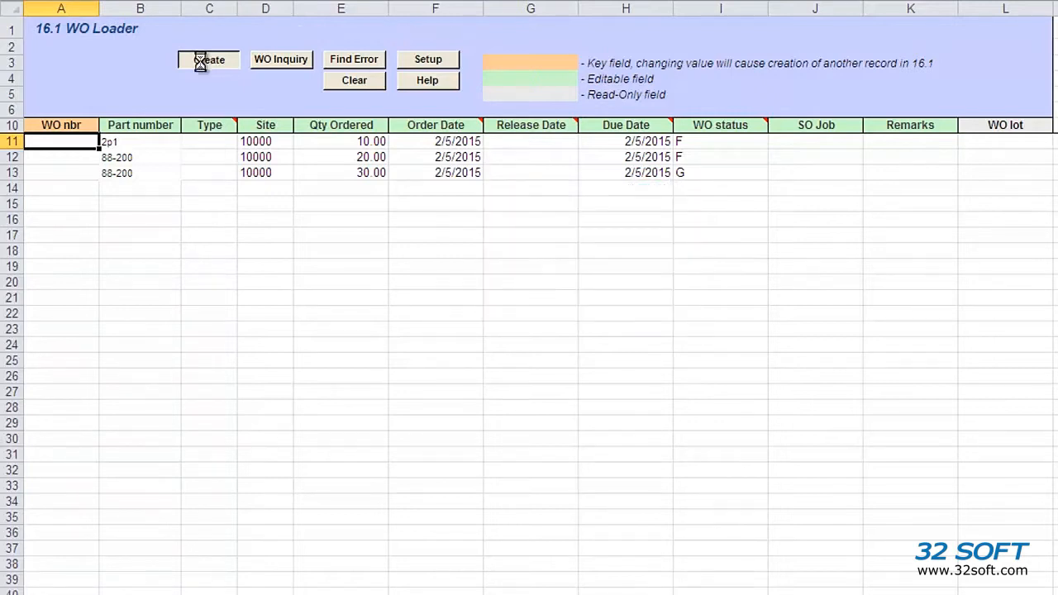
pyautogui.click(208, 60)
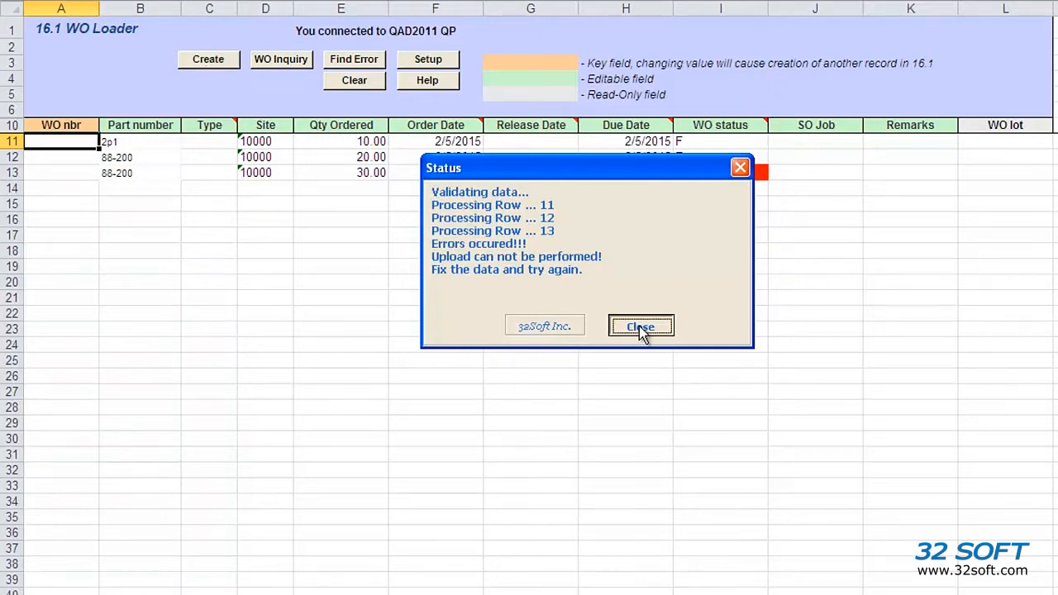
# - Use Find Error to reach cell I13 and correct its WO status to F
pyautogui.click(642, 326)
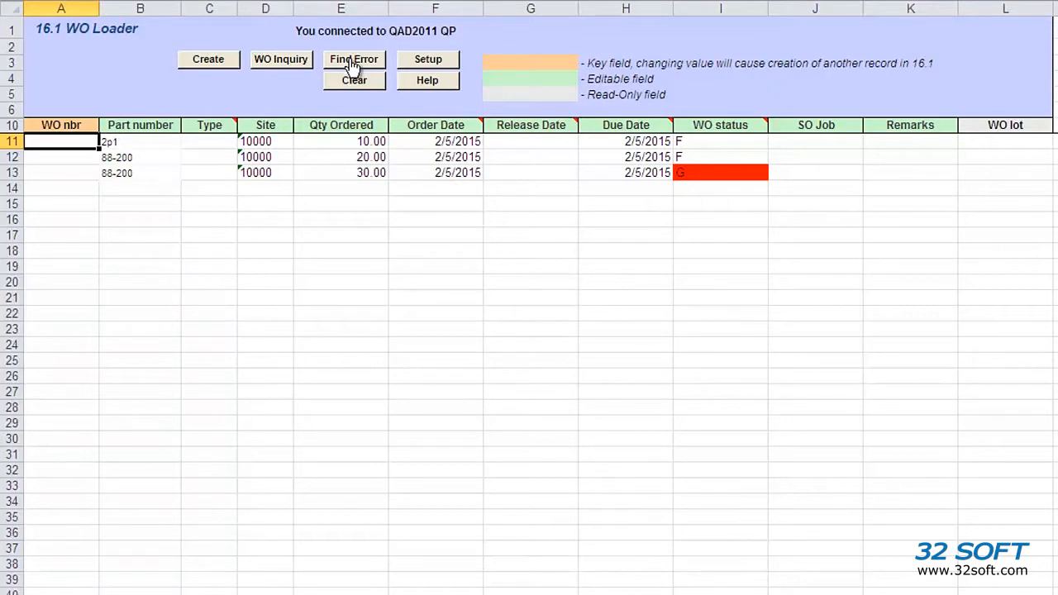
pyautogui.click(721, 172)
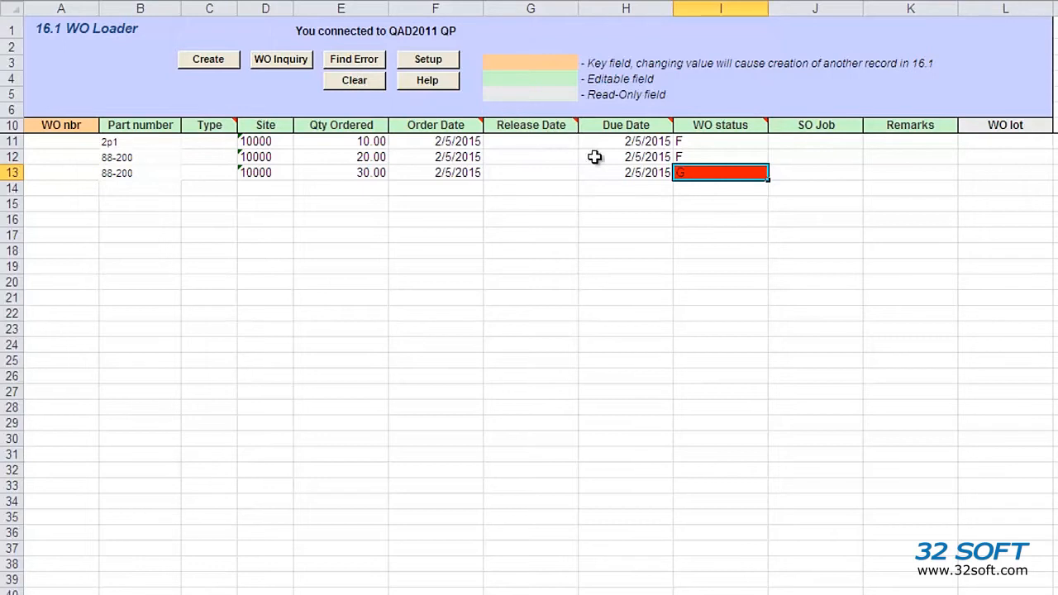
pyautogui.moveTo(713, 172)
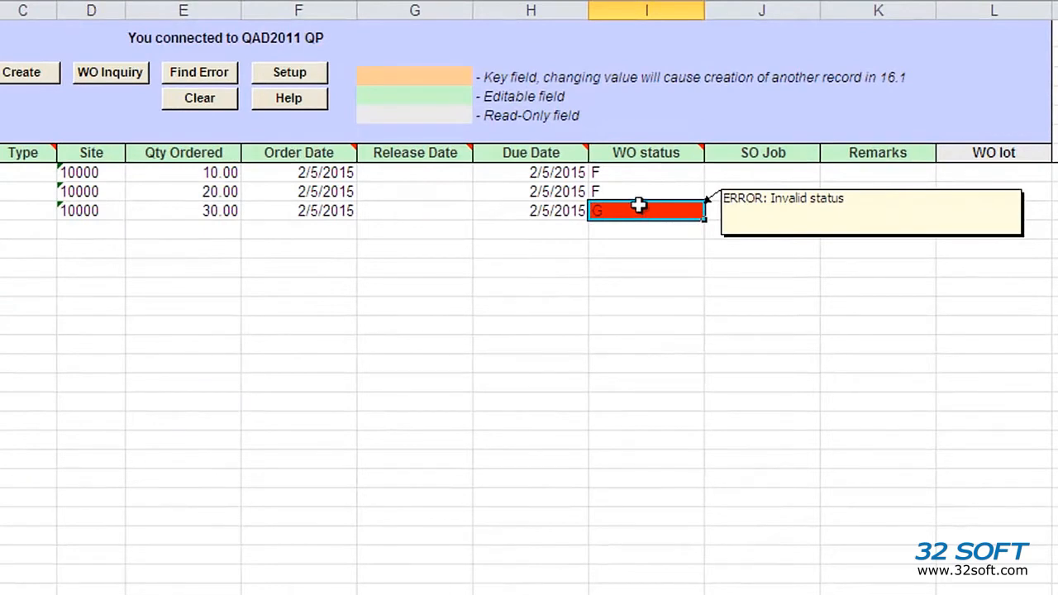
pyautogui.write('F')
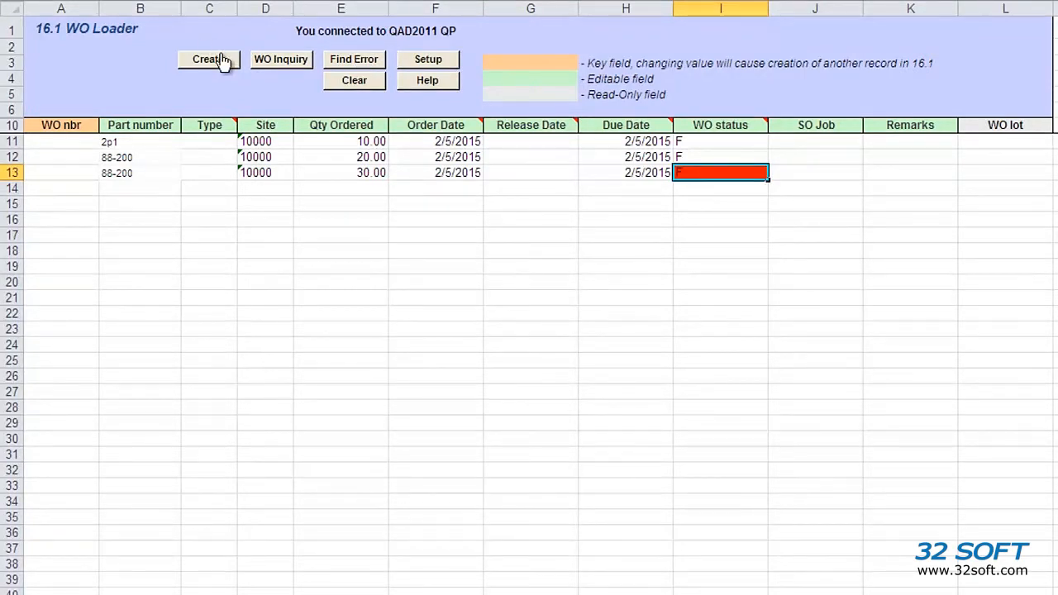
# - Create the three work orders in QAD, returning WO numbers 400882–400884 and lots 404572–404574
pyautogui.click(208, 59)
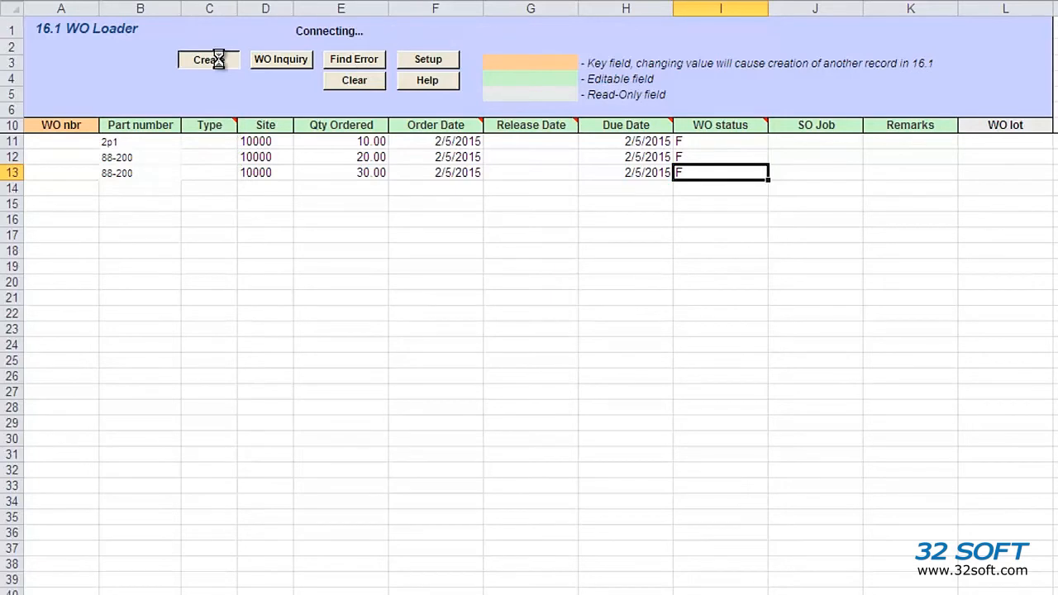
pyautogui.click(208, 59)
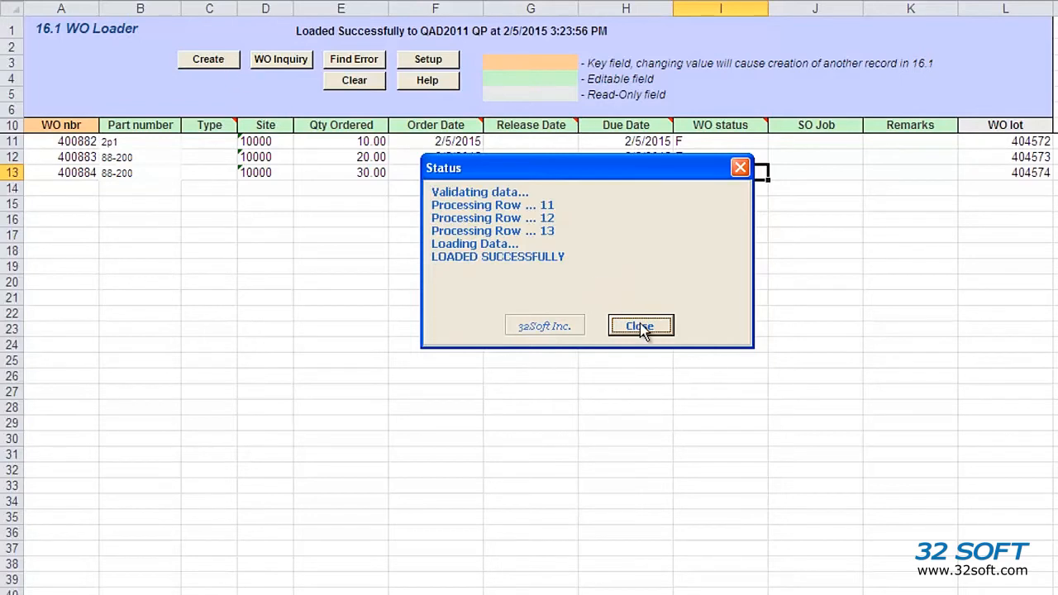
pyautogui.click(640, 324)
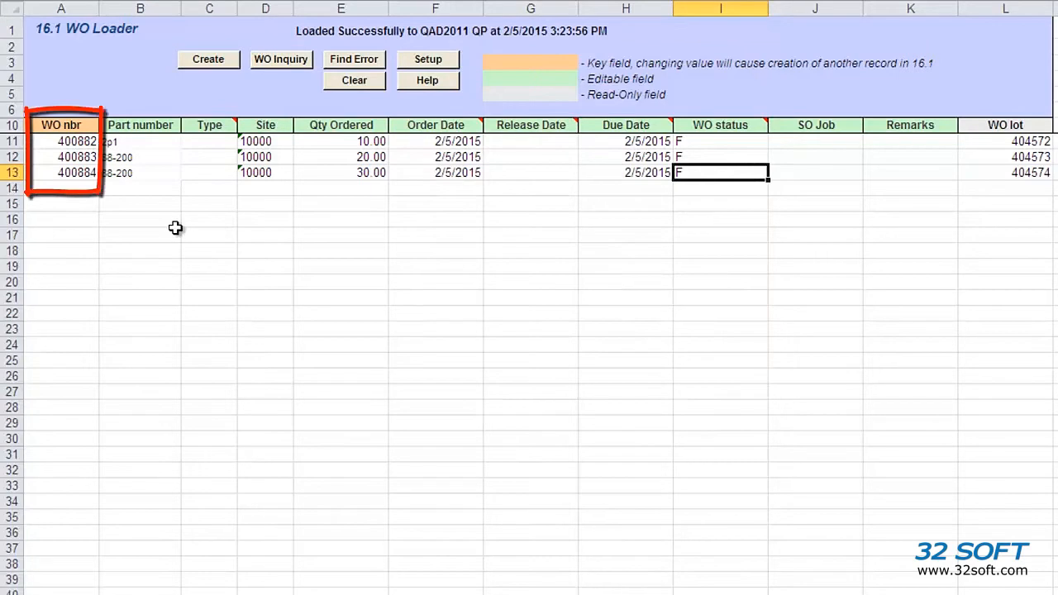
pyautogui.moveTo(116, 137)
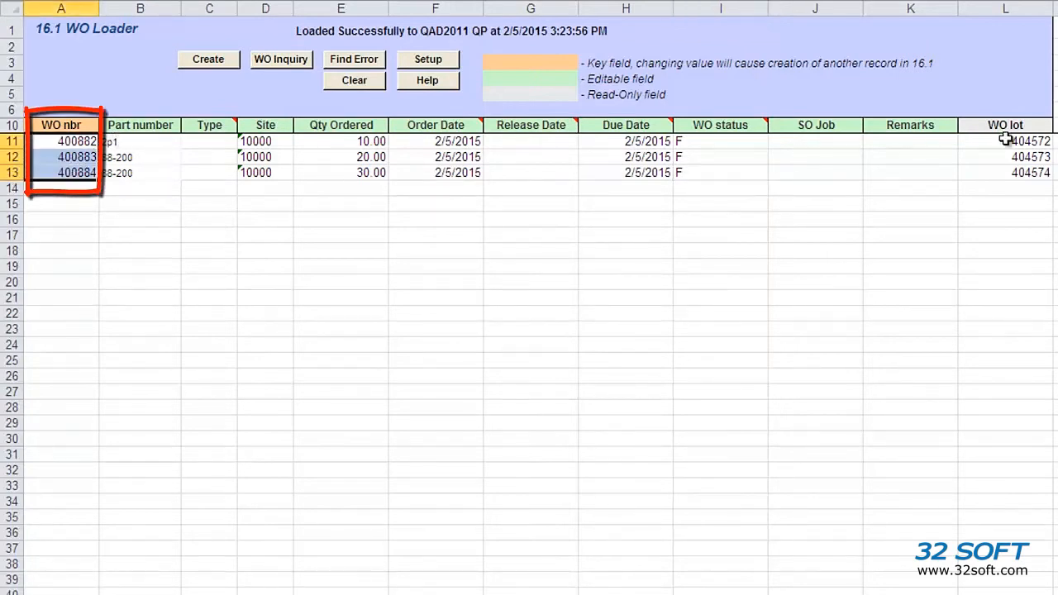
pyautogui.click(1006, 157)
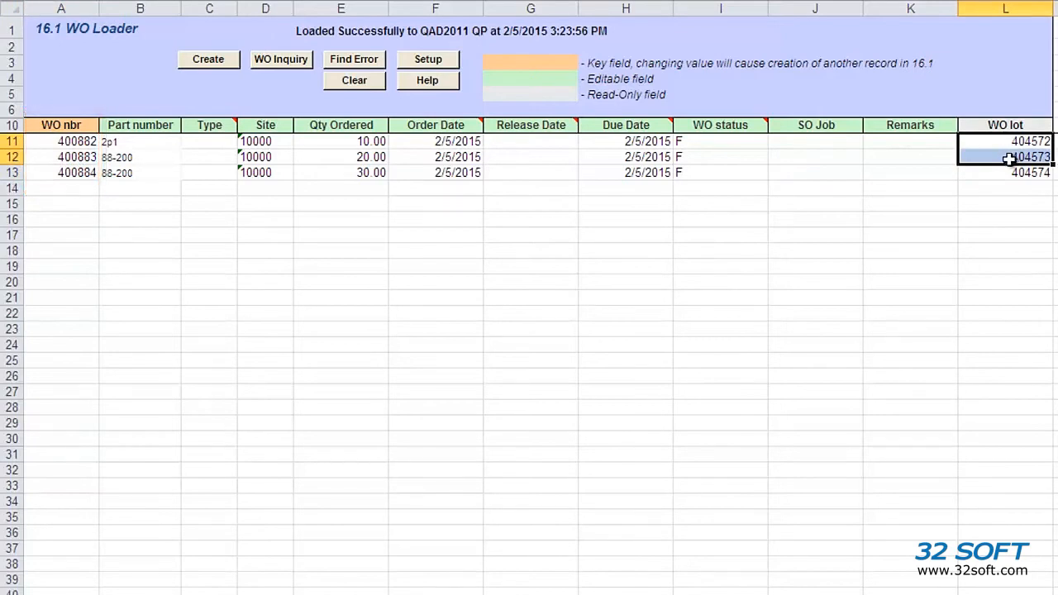
pyautogui.moveTo(609, 151)
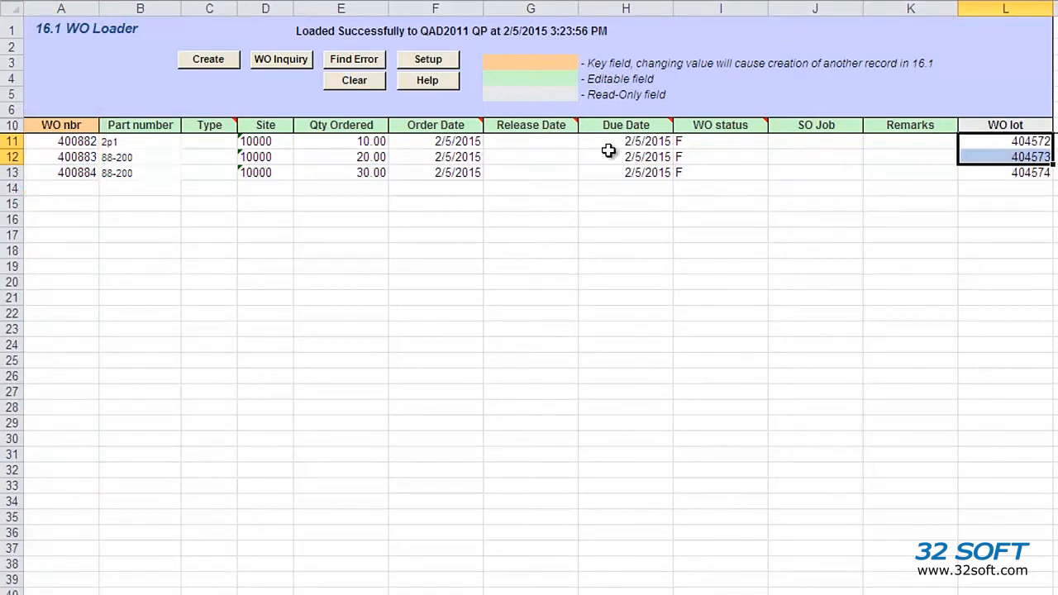
pyautogui.moveTo(438, 157)
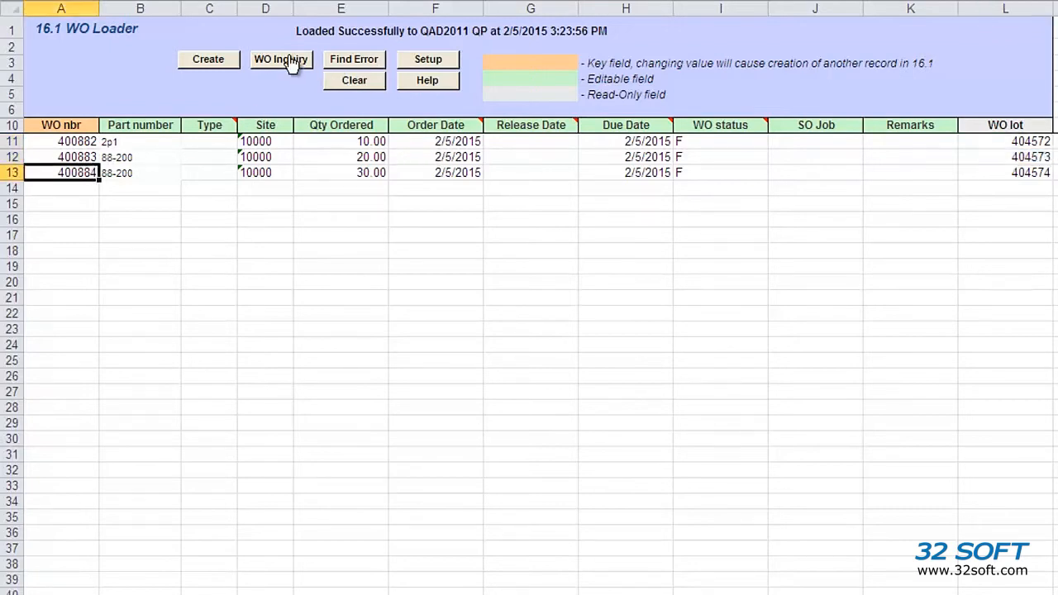
# - Start a WO Inquiry from the WO Create sheet for the created work orders
pyautogui.click(281, 60)
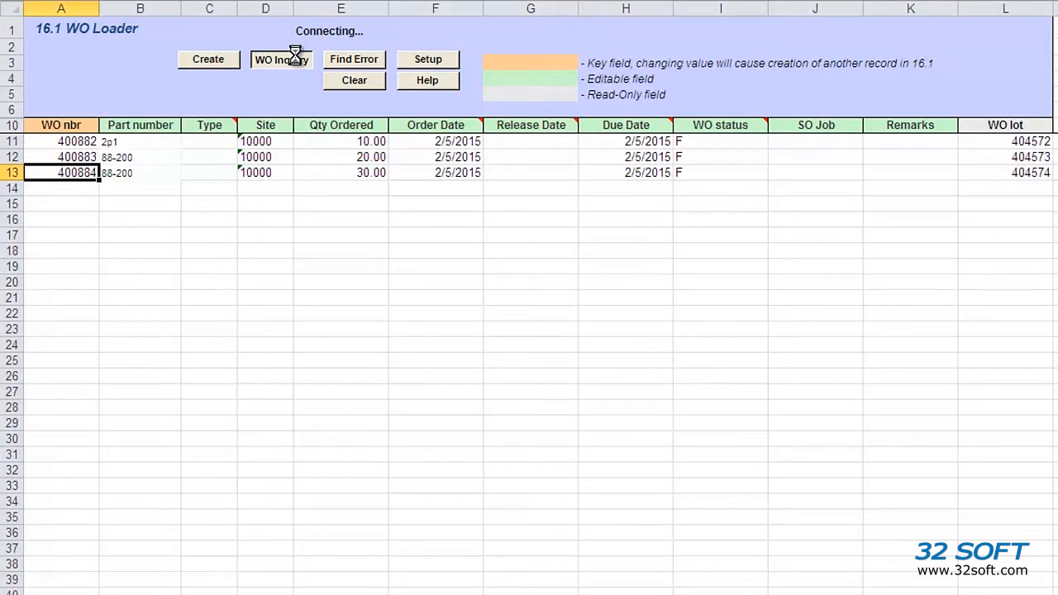
pyautogui.click(281, 60)
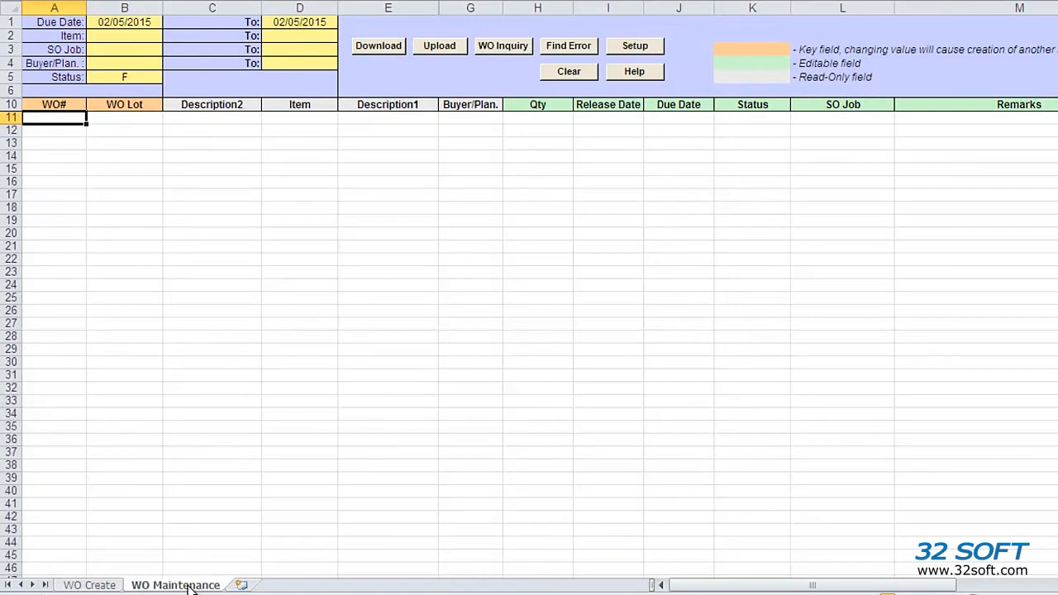
pyautogui.moveTo(467, 46)
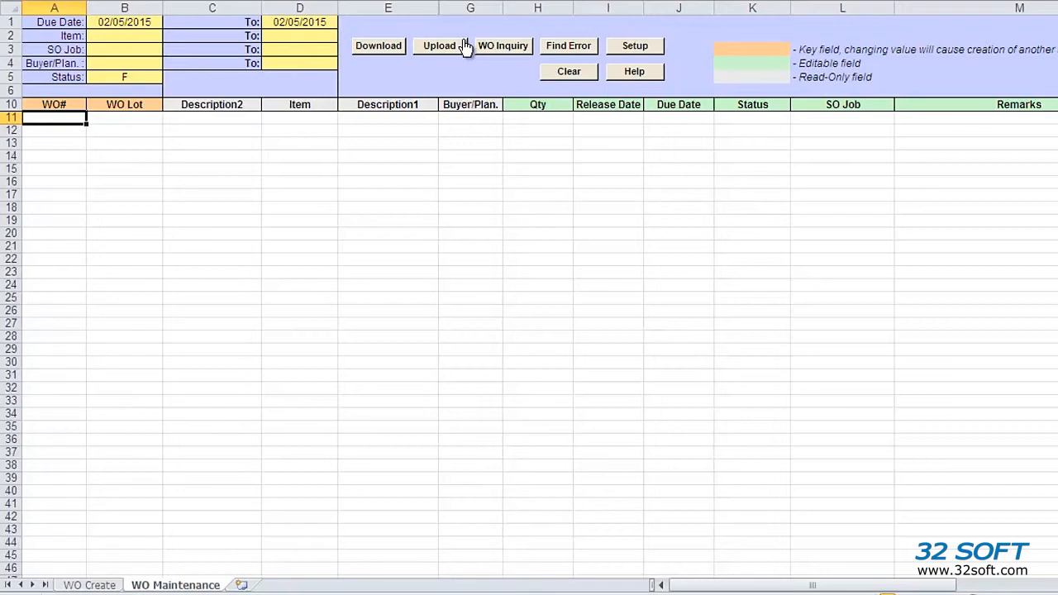
pyautogui.moveTo(192, 26)
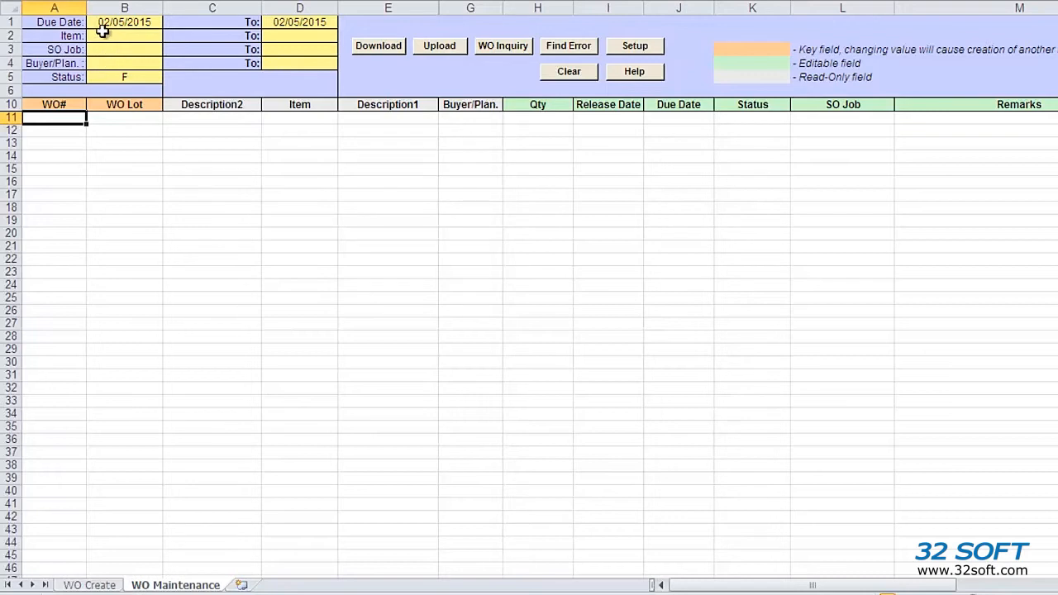
pyautogui.moveTo(113, 41)
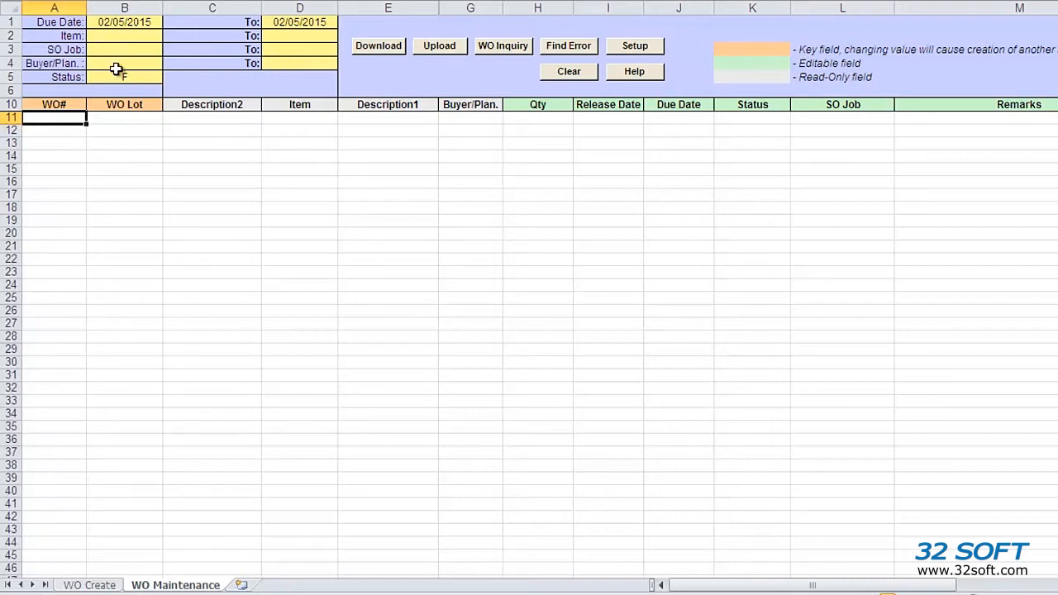
pyautogui.moveTo(116, 83)
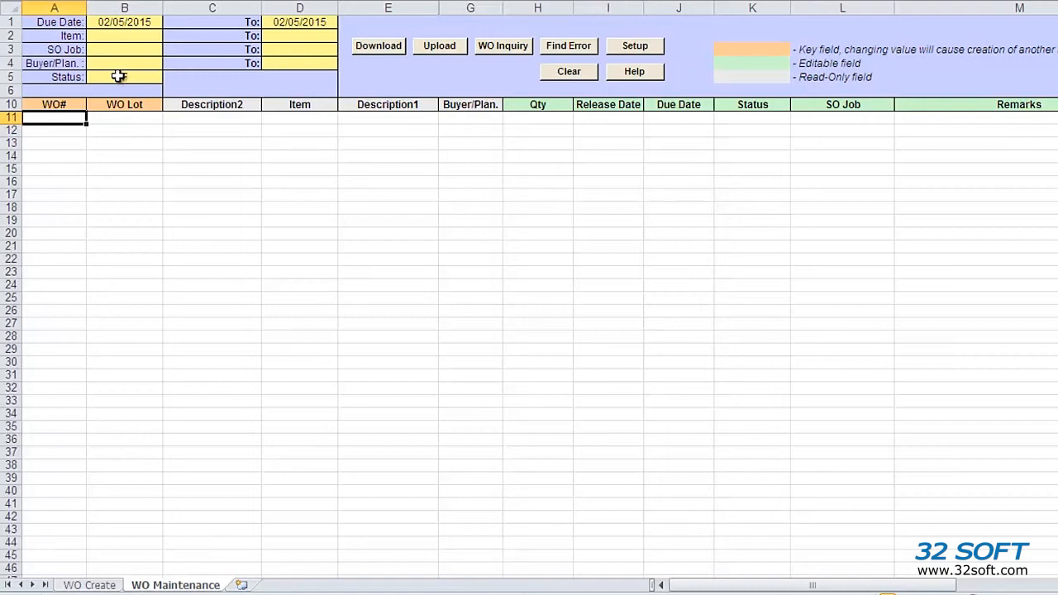
# - Enter F in the Status filter alongside the 02/05/2015 due date range
pyautogui.write('F')
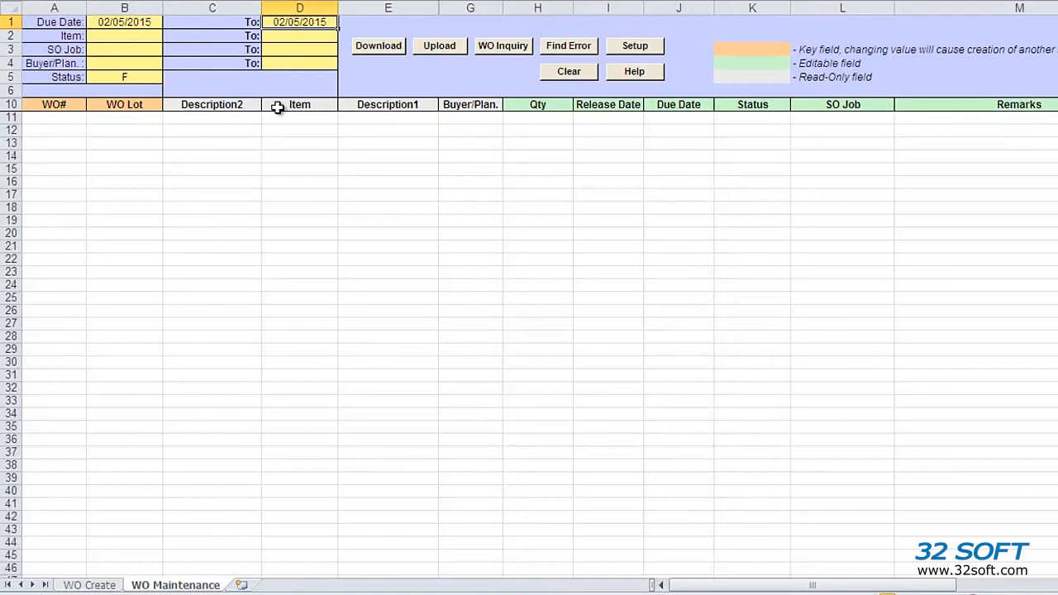
pyautogui.moveTo(289, 107)
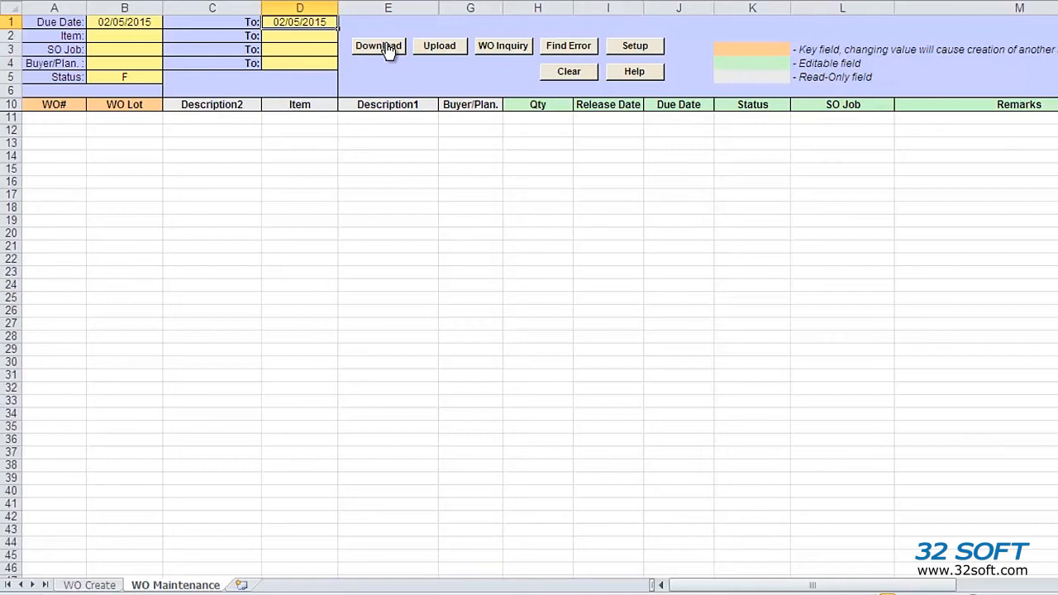
# - Download work orders 400882–400884 from QAD with quantities 10, 20 and 30
pyautogui.click(377, 47)
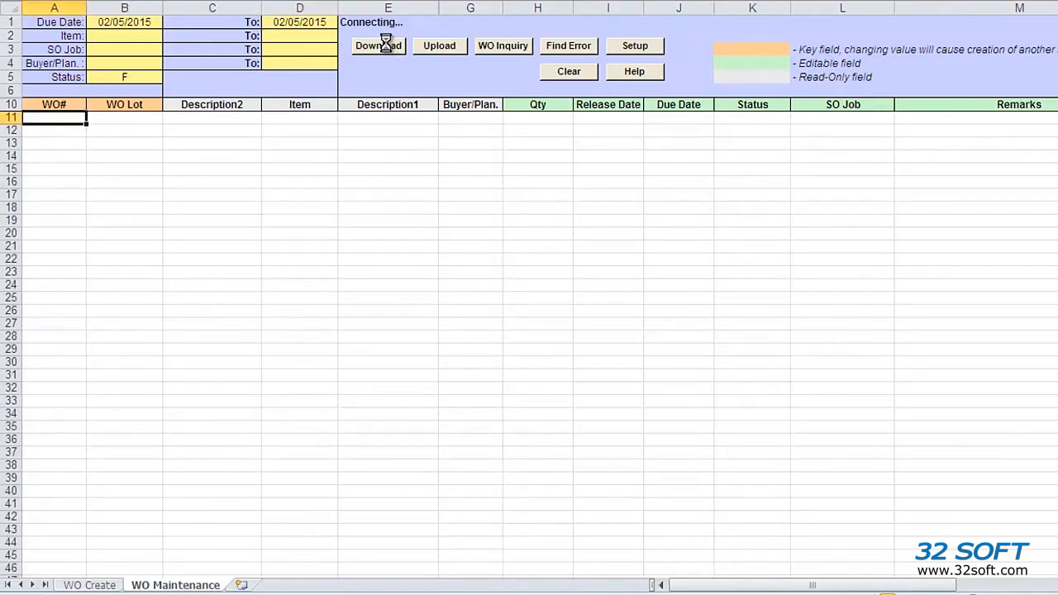
pyautogui.click(377, 47)
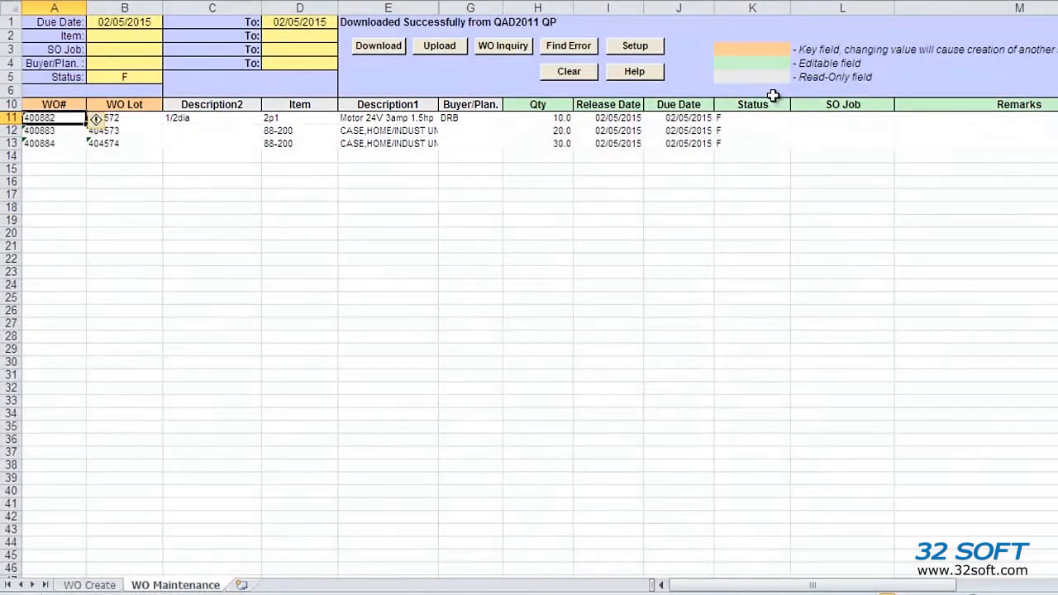
pyautogui.moveTo(354, 113)
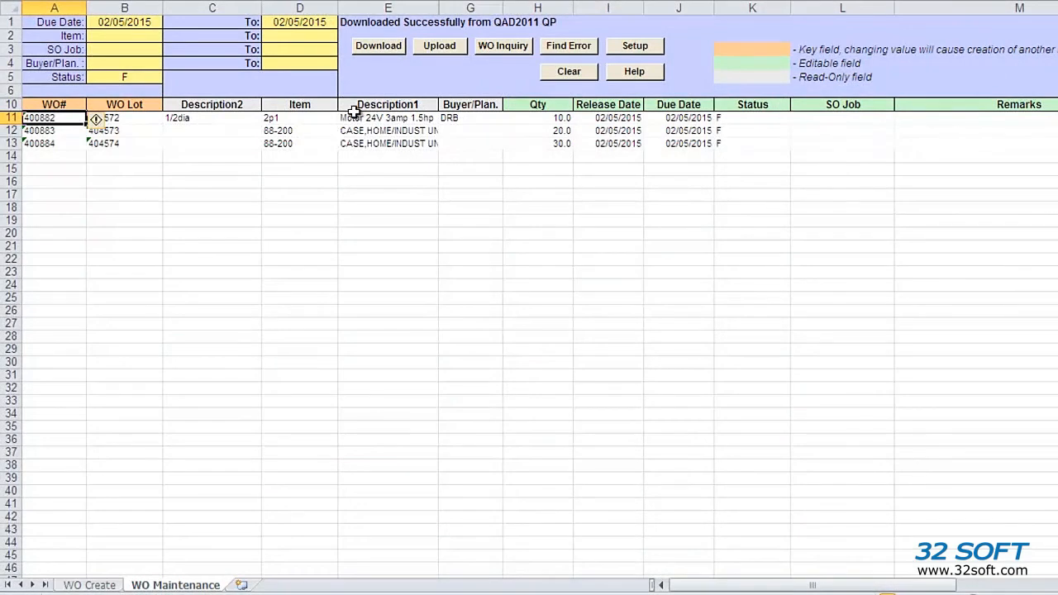
pyautogui.moveTo(362, 92)
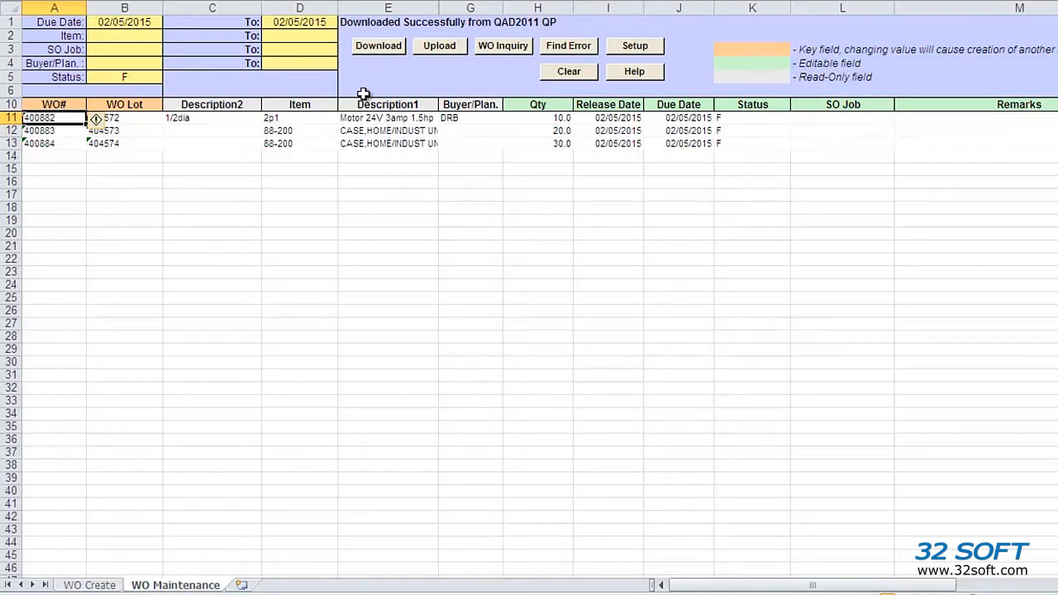
pyautogui.moveTo(658, 129)
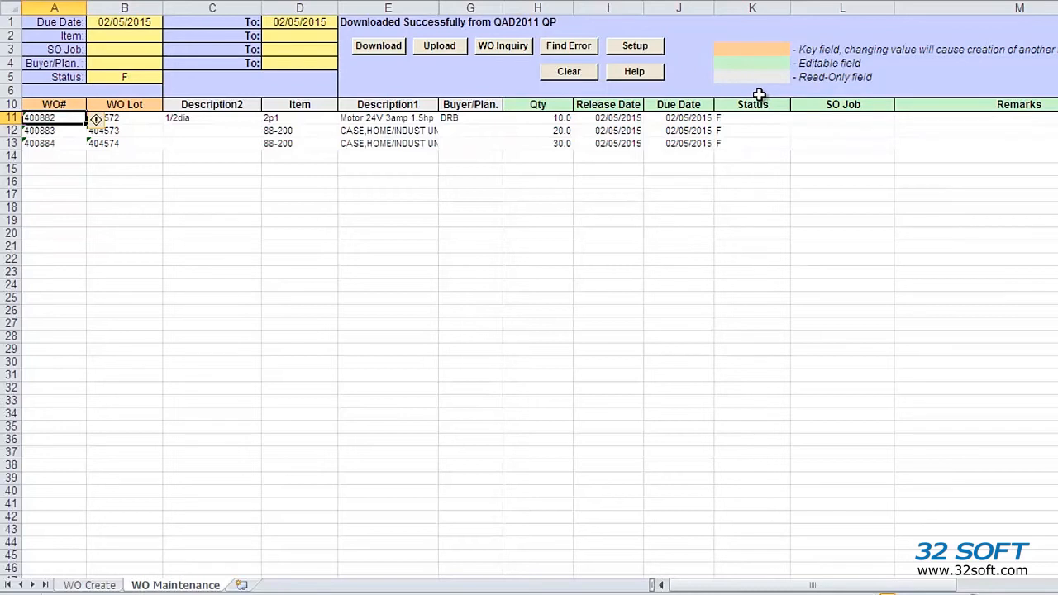
# - Change the second work order's quantity to 25 and select the third's quantity cell
pyautogui.click(538, 131)
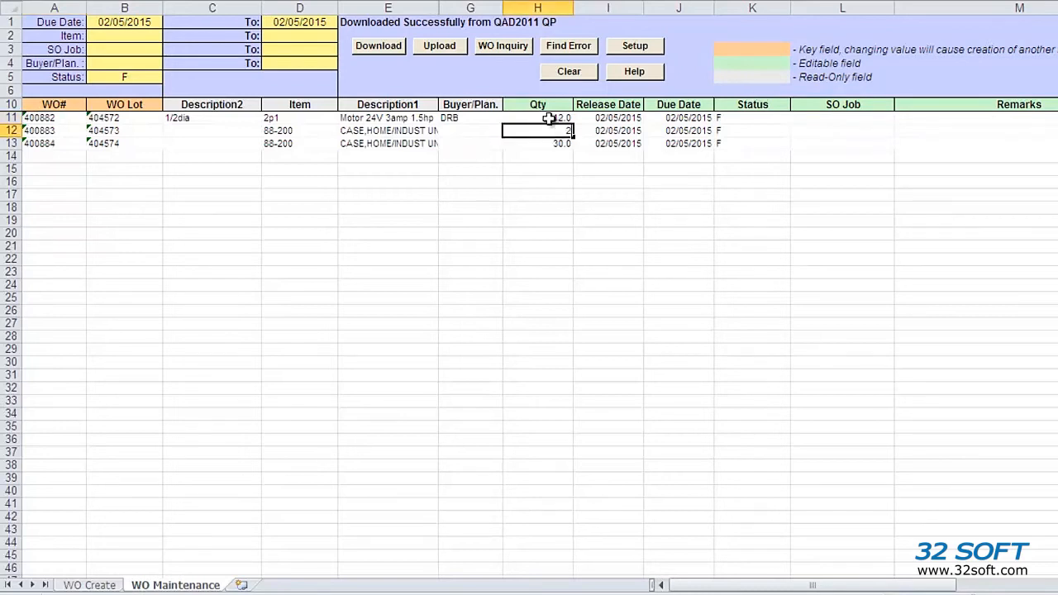
pyautogui.write('25')
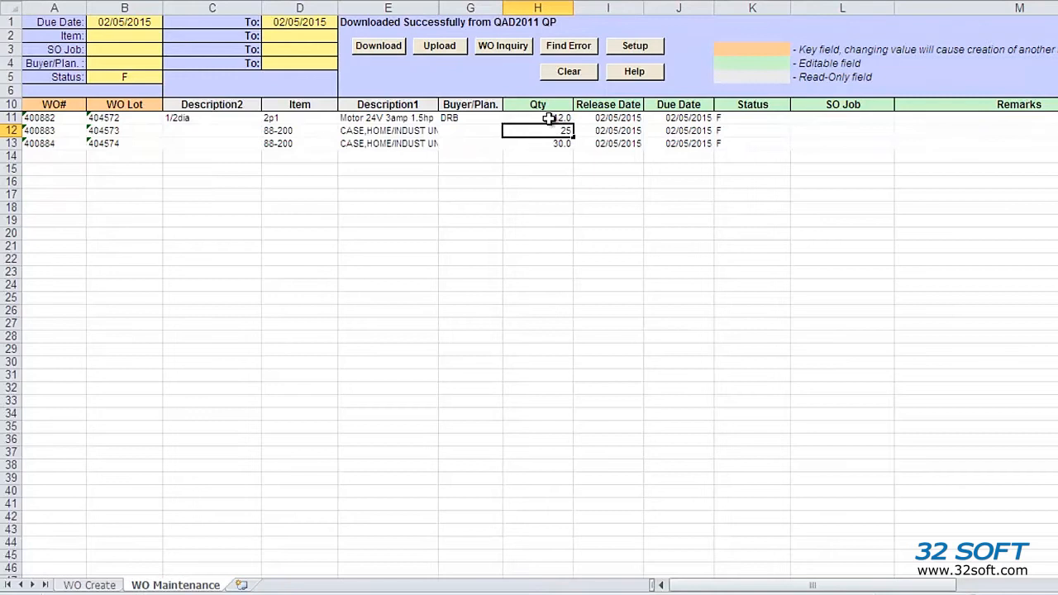
pyautogui.click(538, 142)
pyautogui.write('Qty increased on Monday')
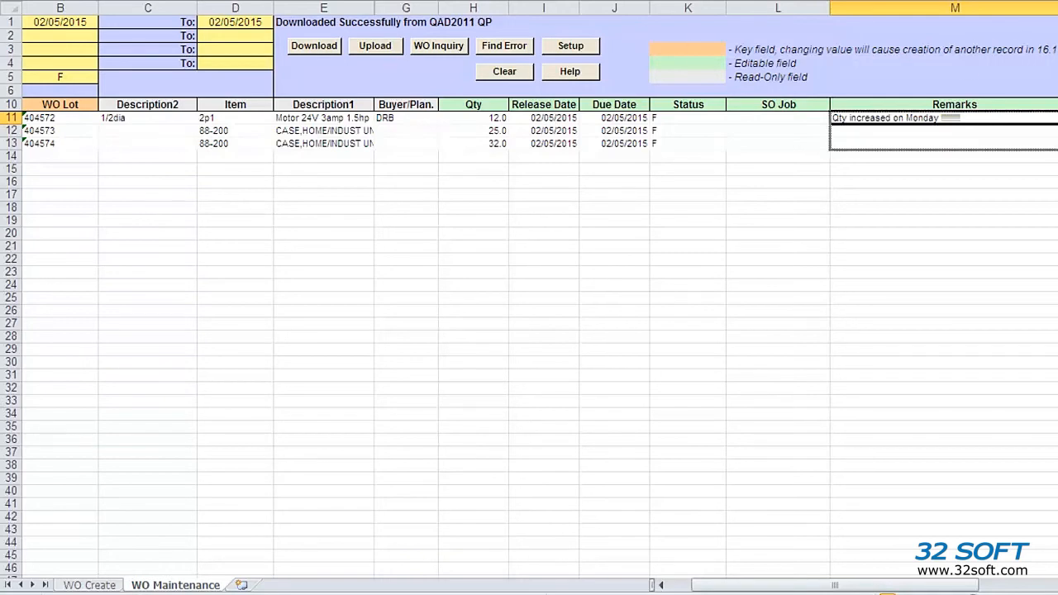
# - Upload the edited work orders with the Monday remark to QAD and dismiss the LOADED SUCCESSFULLY report
pyautogui.click(374, 46)
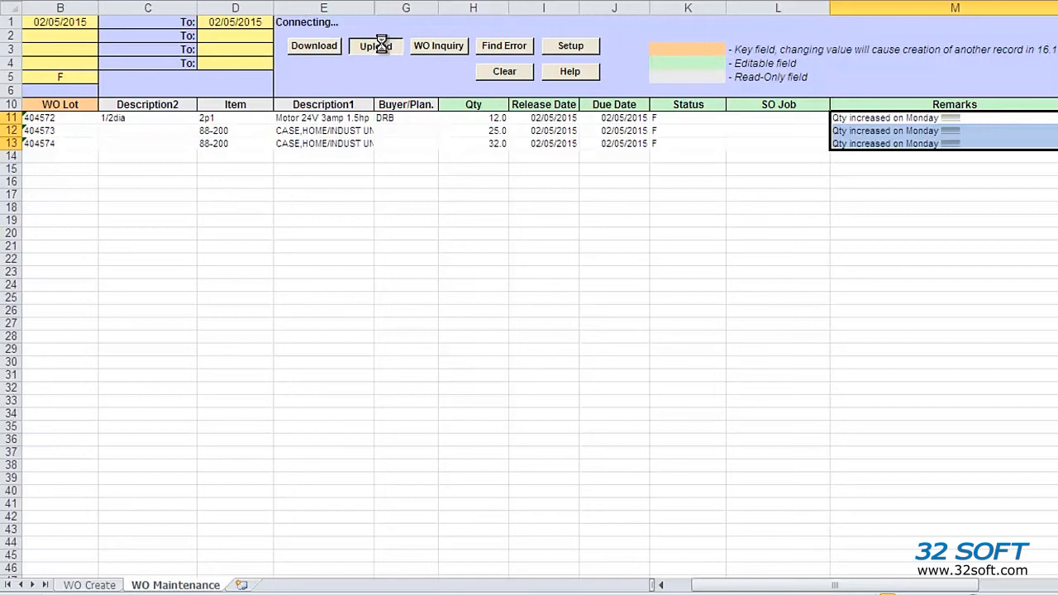
pyautogui.click(375, 46)
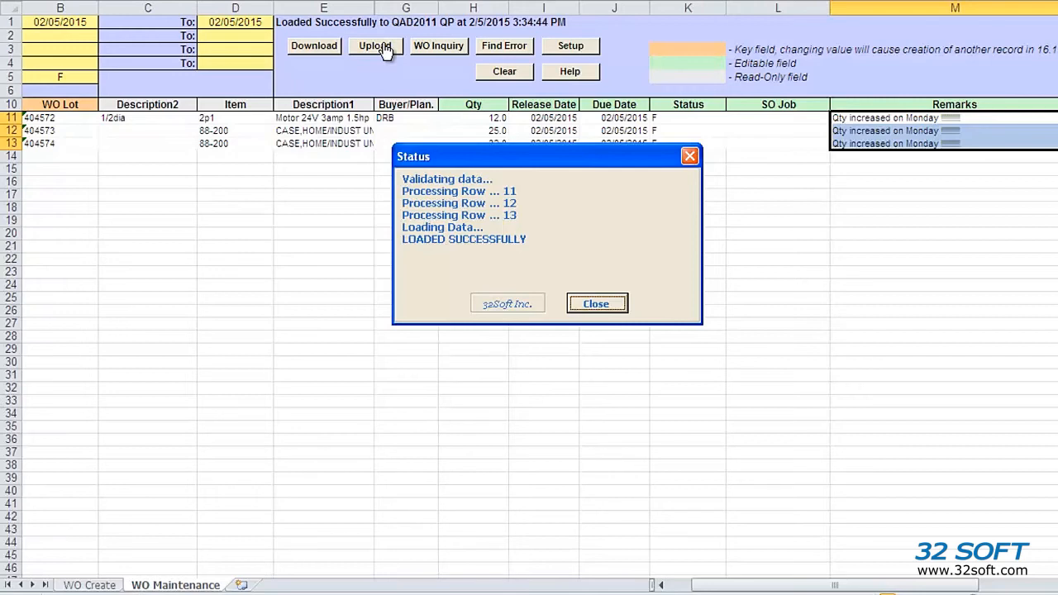
pyautogui.click(596, 304)
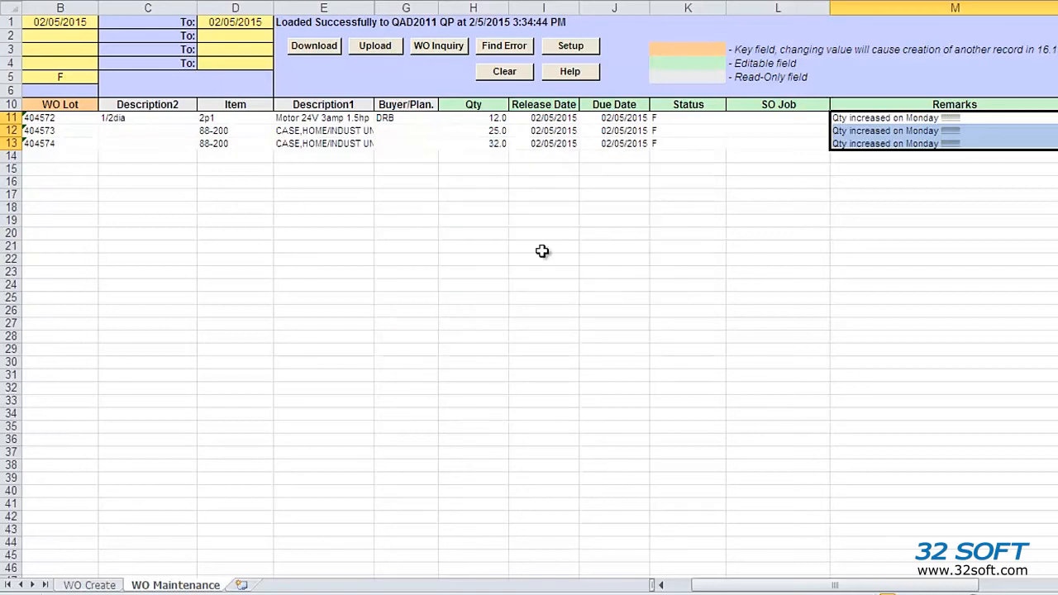
pyautogui.moveTo(324, 57)
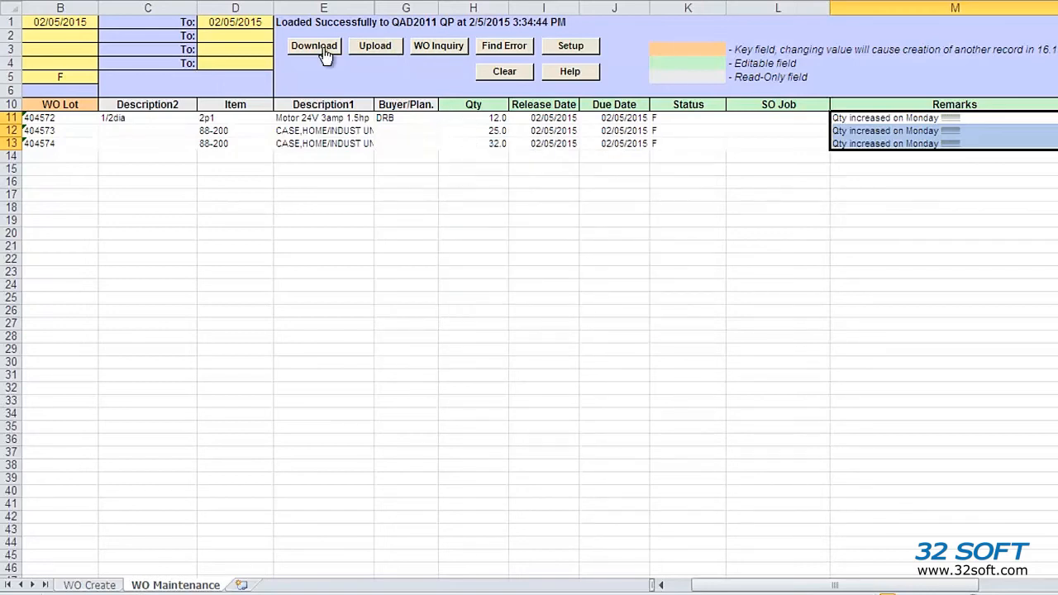
# - Re-download the work orders from QAD2011 QP, confirming quantities 12, 25, 32 and the Monday remark
pyautogui.click(314, 46)
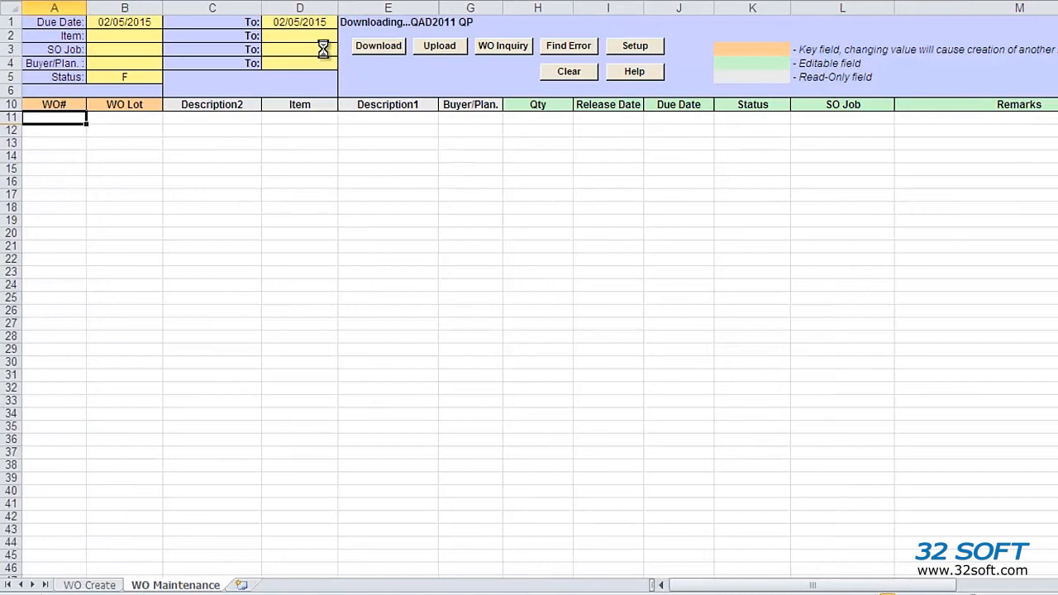
pyautogui.click(377, 47)
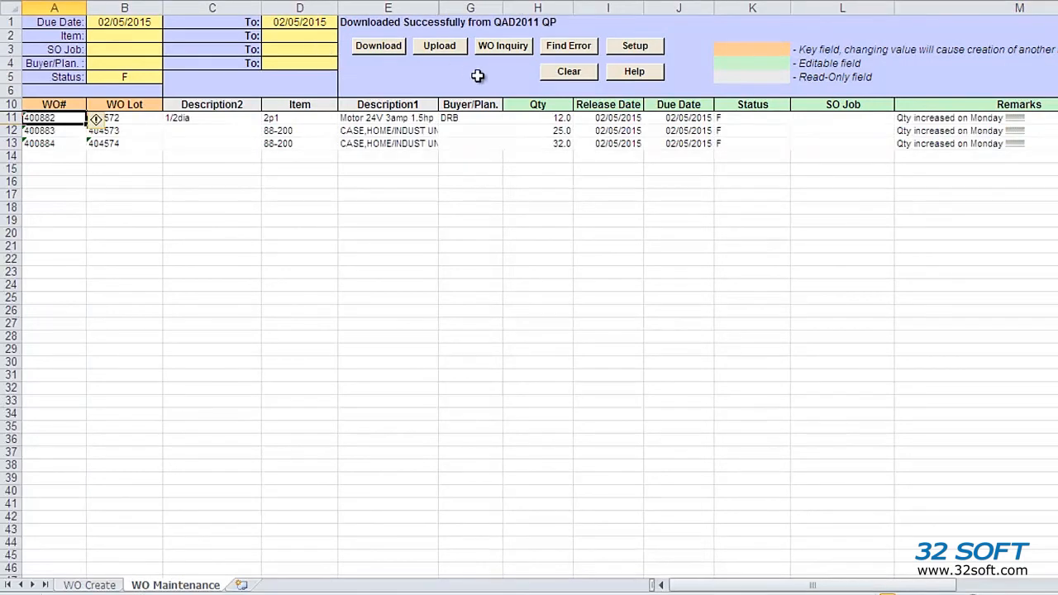
pyautogui.moveTo(339, 91)
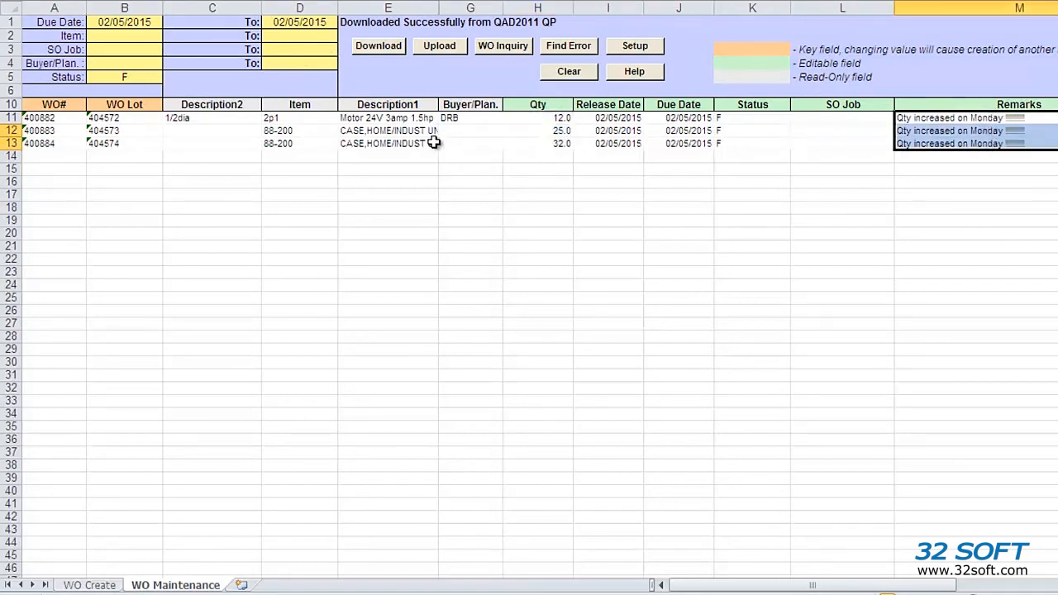
pyautogui.click(503, 46)
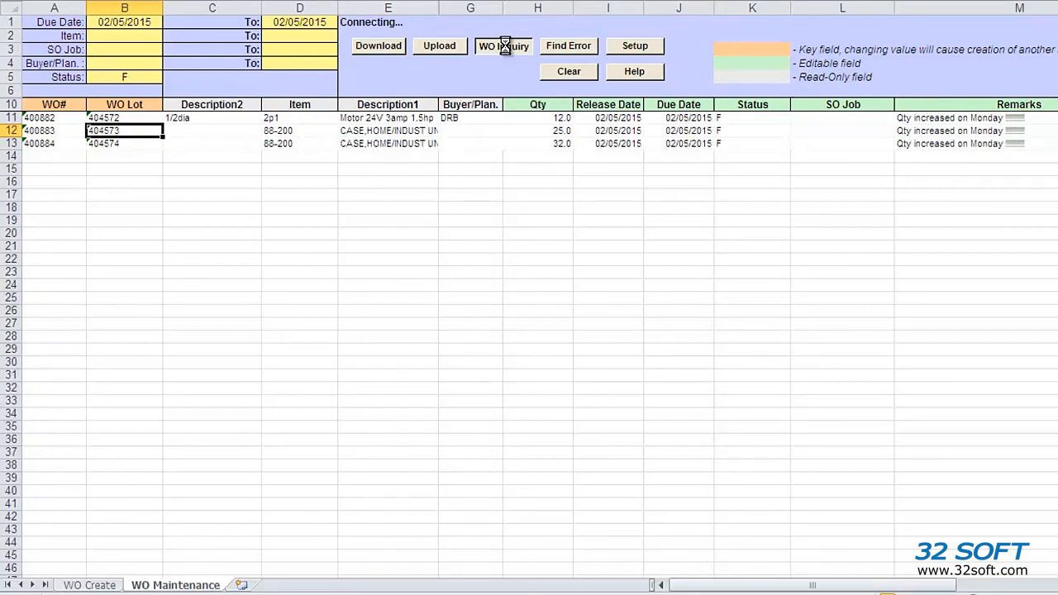
pyautogui.click(503, 46)
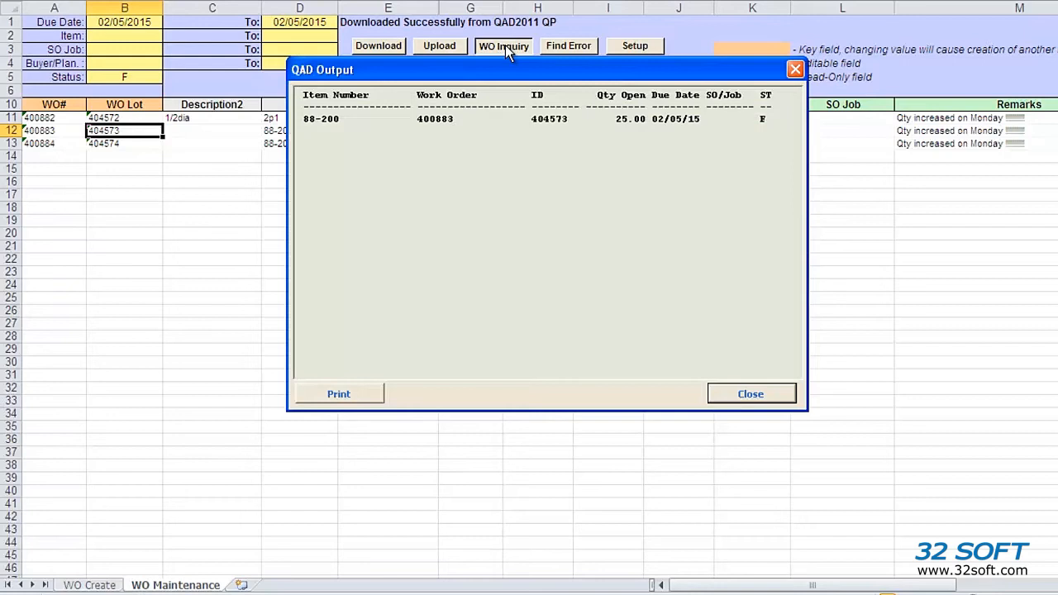
pyautogui.click(751, 394)
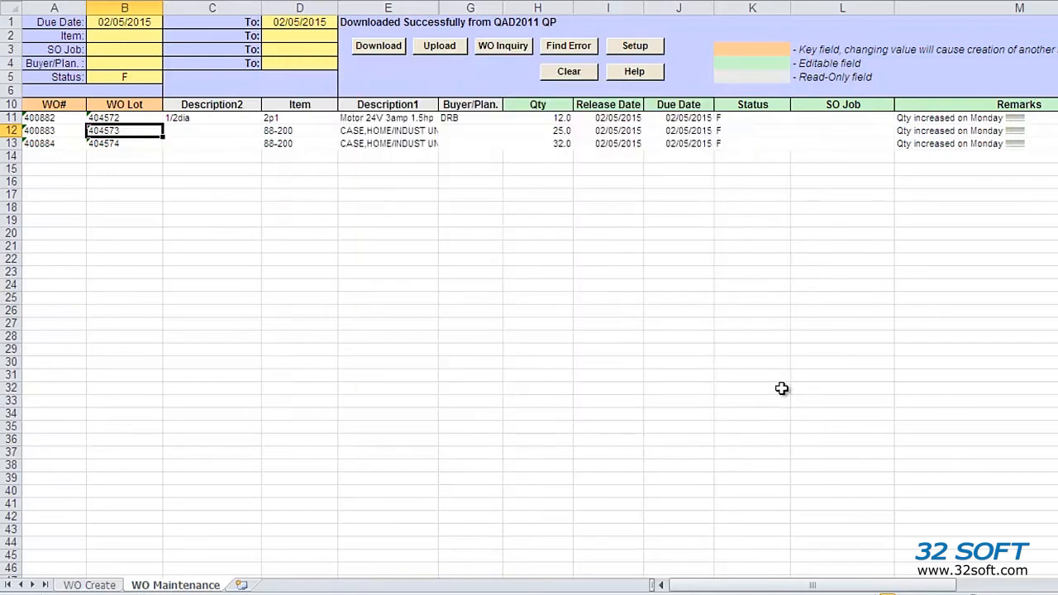
pyautogui.moveTo(718, 358)
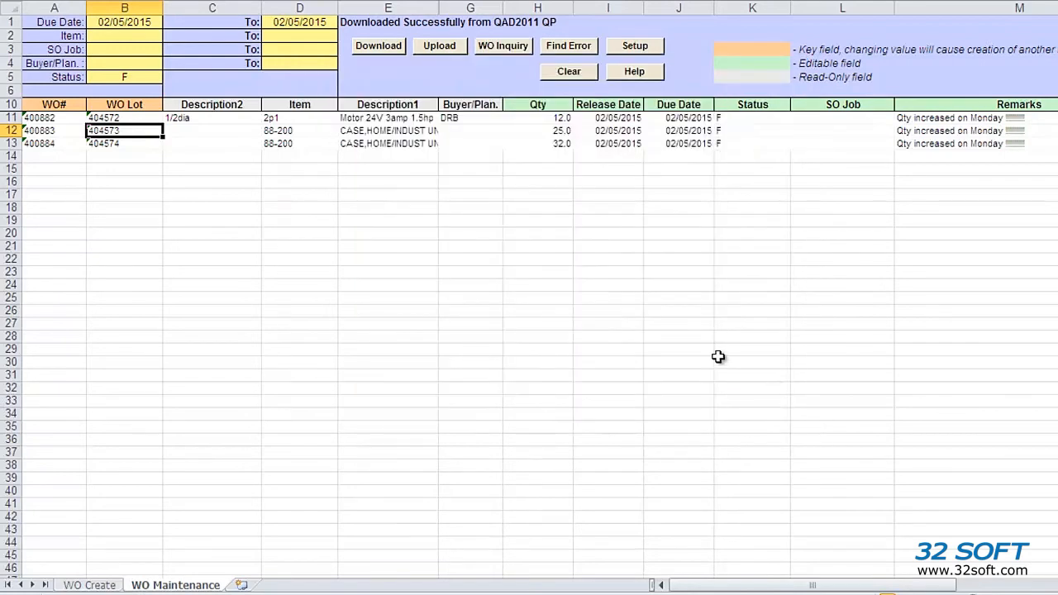